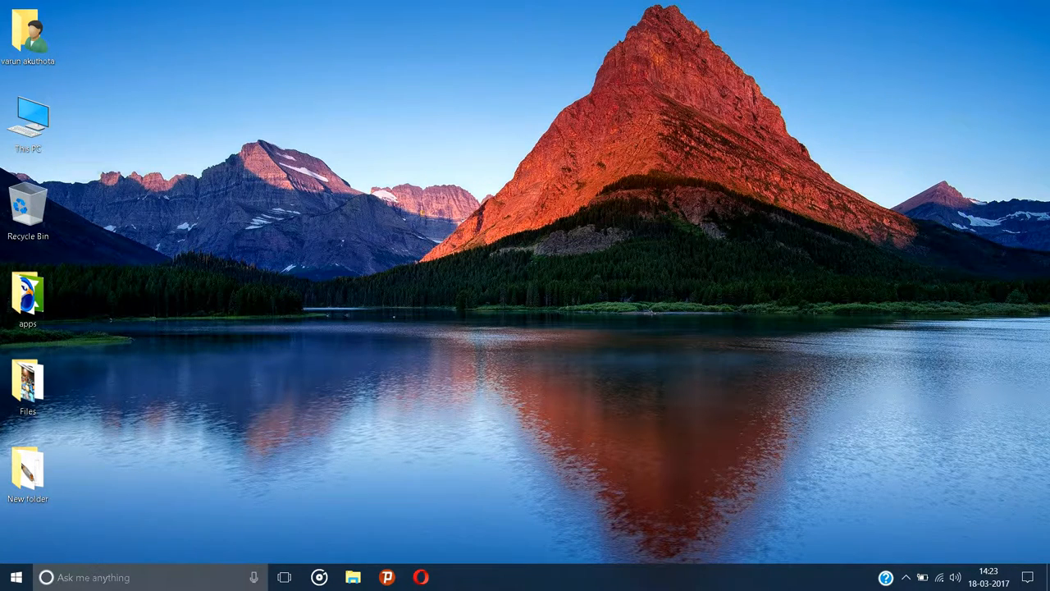
Step: Bring up the This PC context menu on the desktop
click(27, 119)
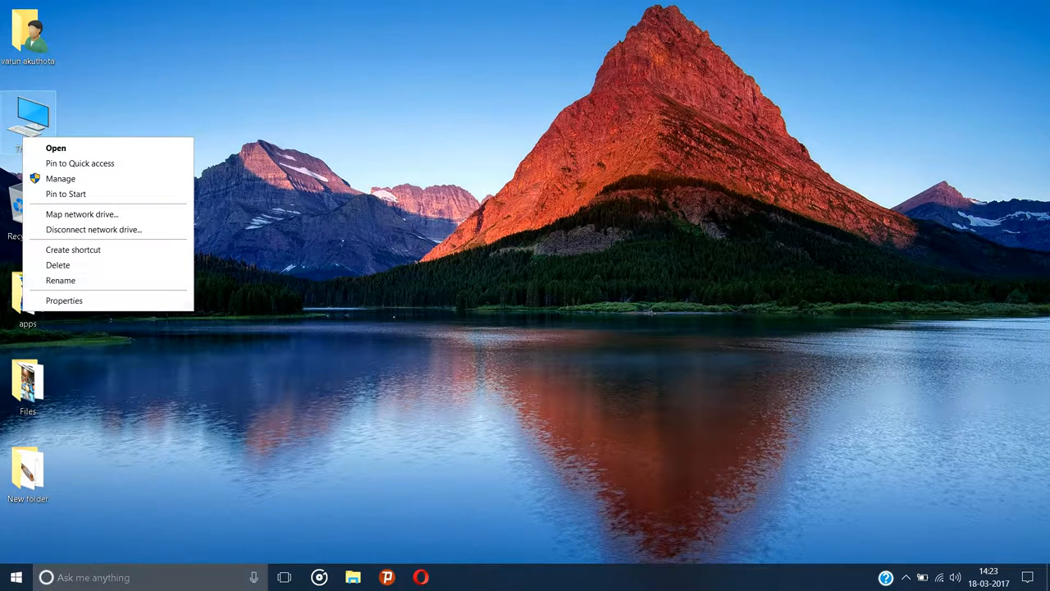
mouse_move(61, 178)
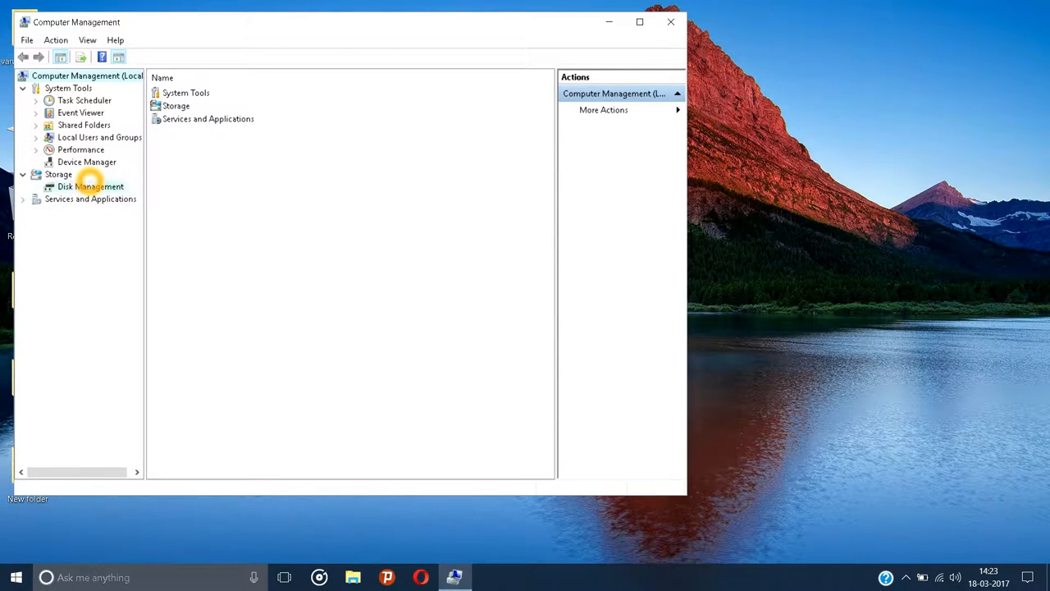
Step: Open Disk Management and start Shrink Volume on the Windows (C:) partition
click(91, 186)
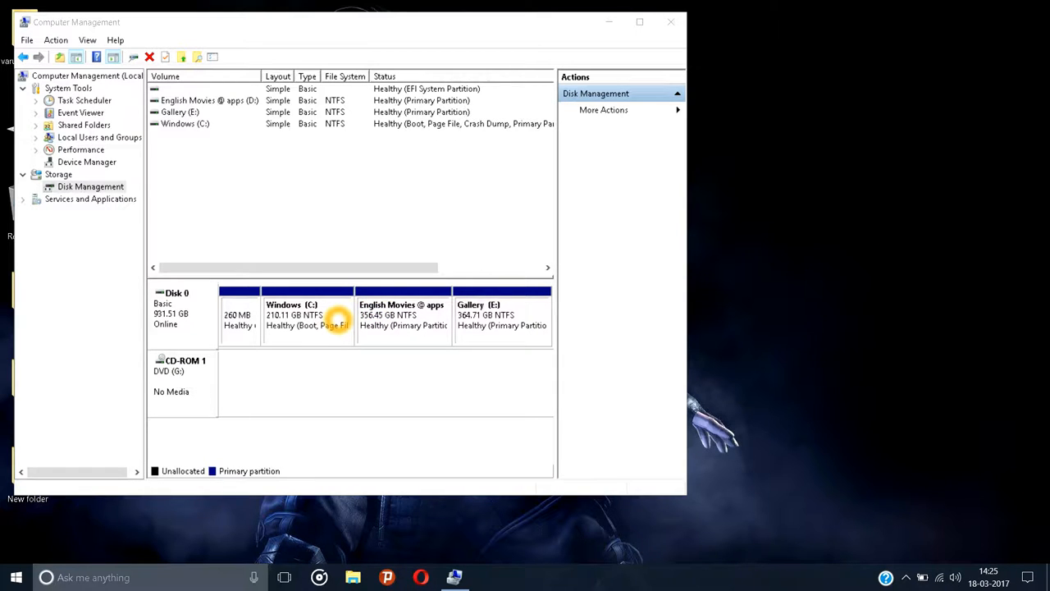
right_click(308, 316)
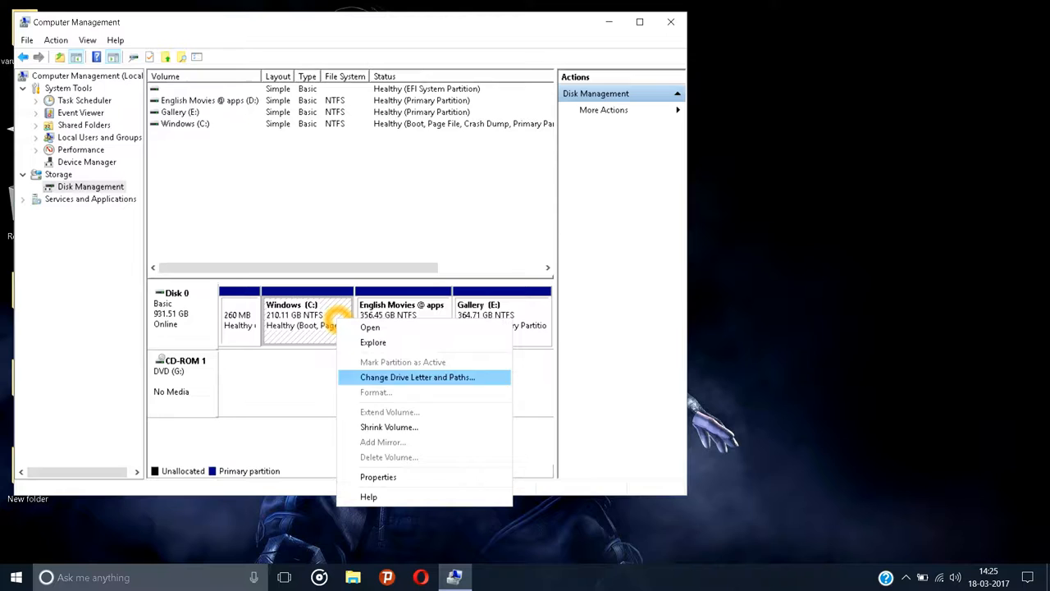
mouse_move(389, 426)
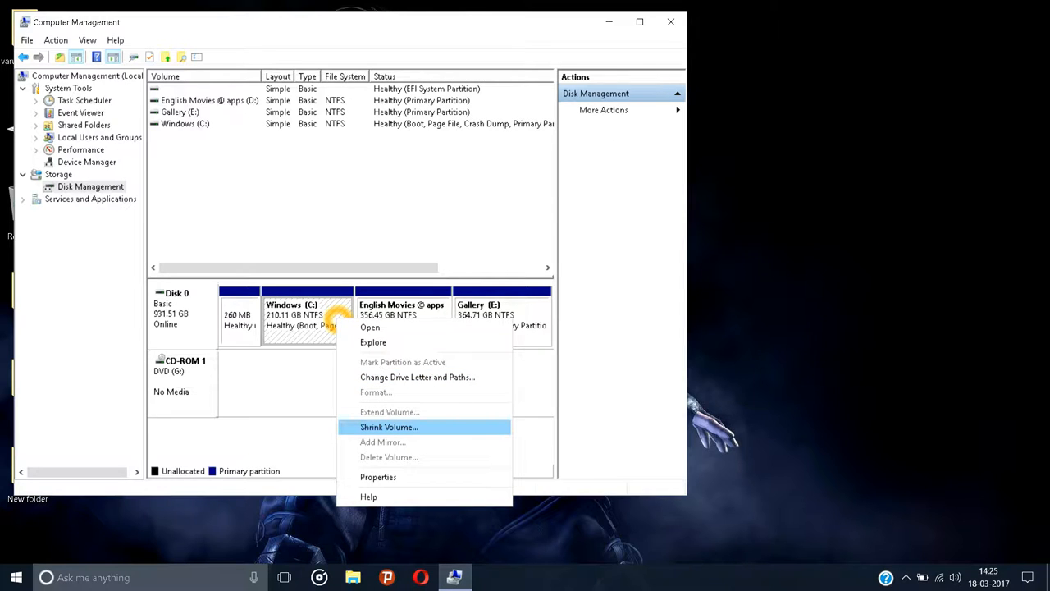
click(388, 427)
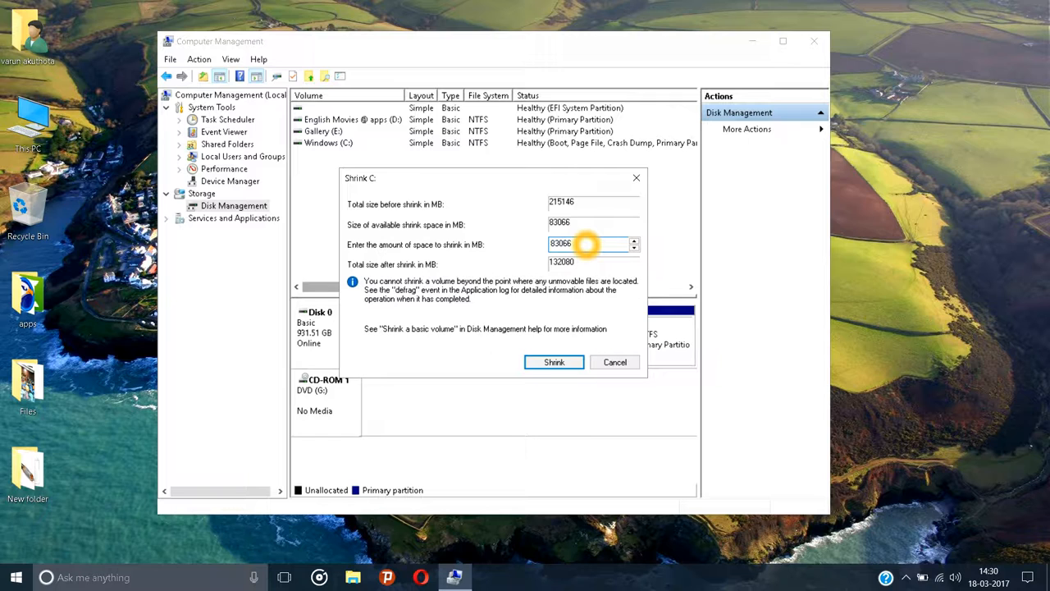
Step: Shrink C: by 40066 MB and select the resulting 39.13 GB unallocated space
triple_click(586, 244)
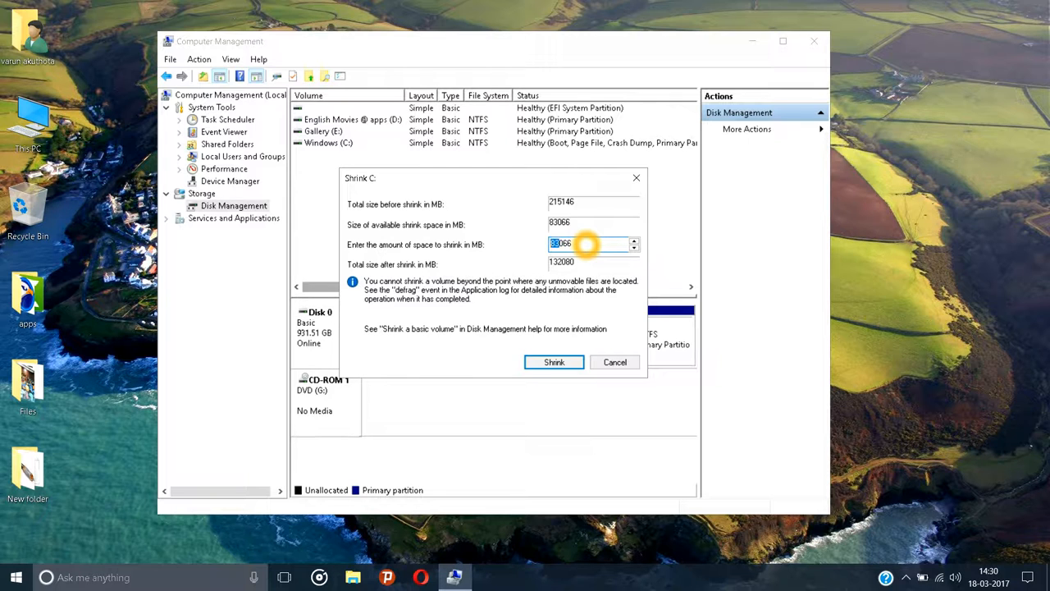
text(40066)
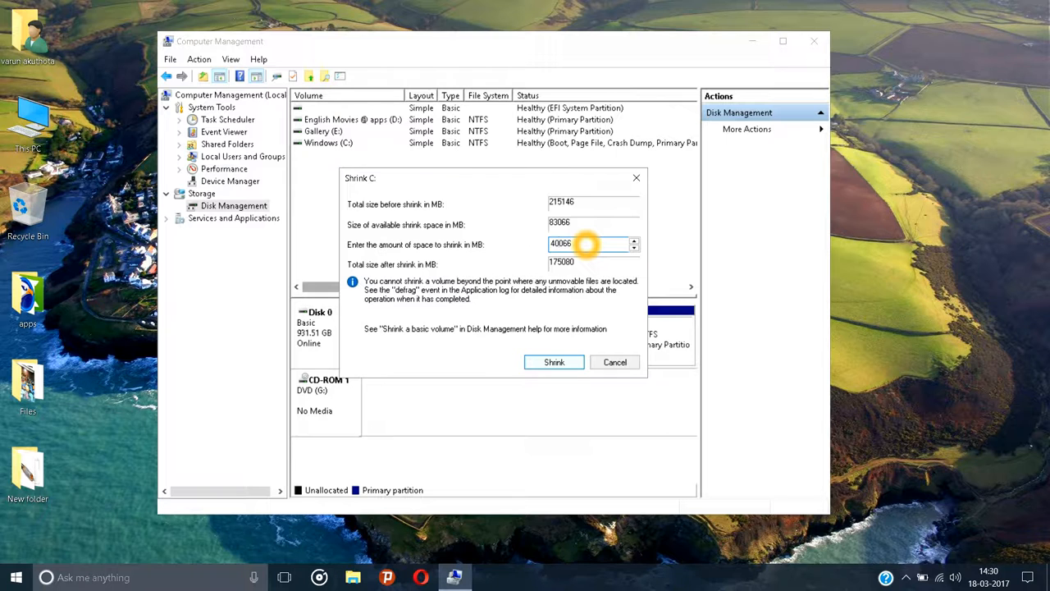
click(614, 361)
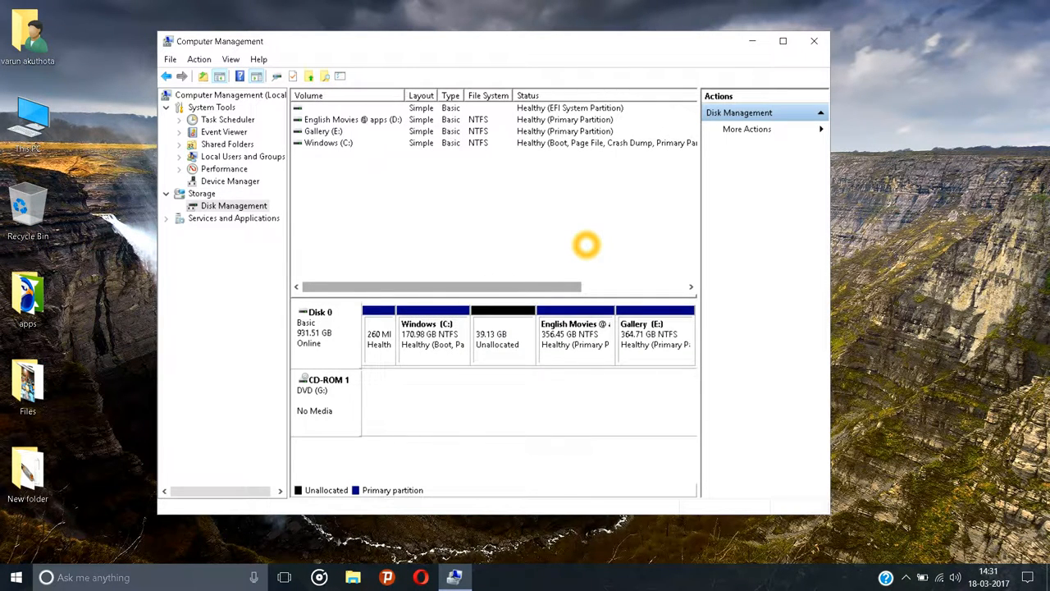
click(502, 334)
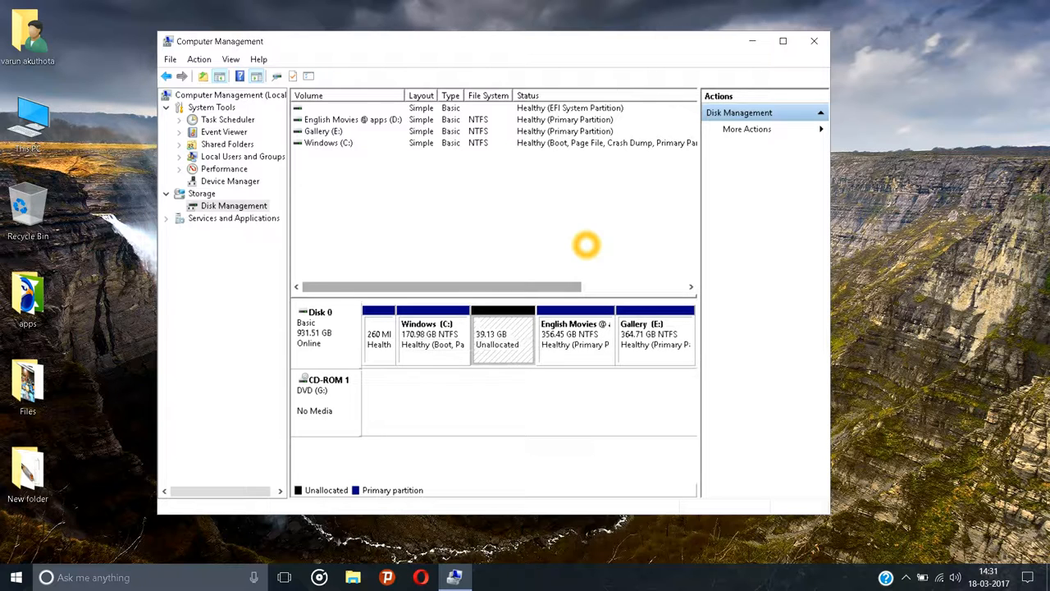
Step: Create a full-size 40066 MB NTFS simple volume in the unallocated space
right_click(502, 334)
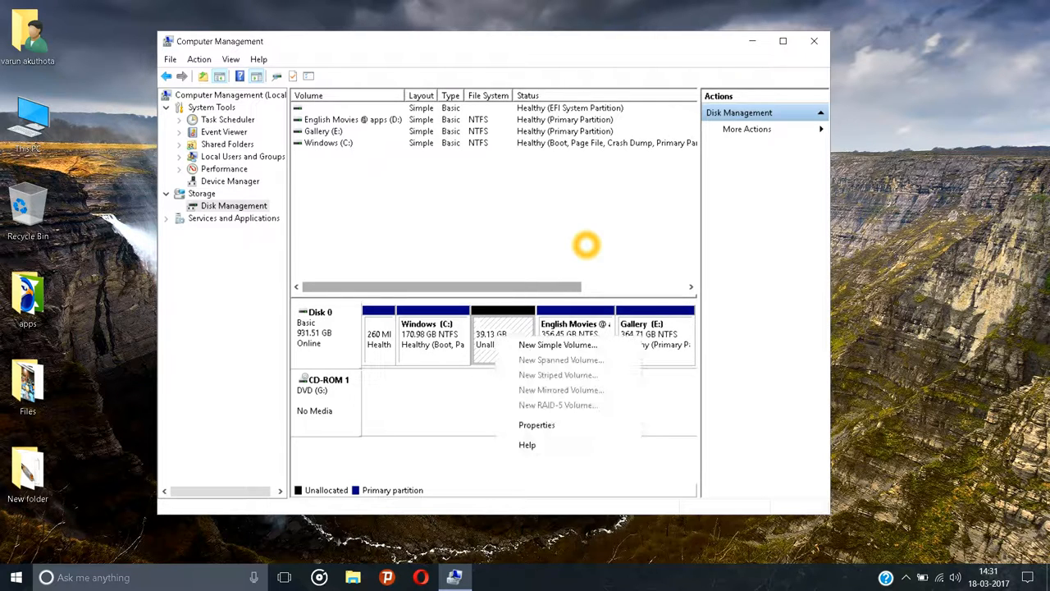
mouse_move(558, 344)
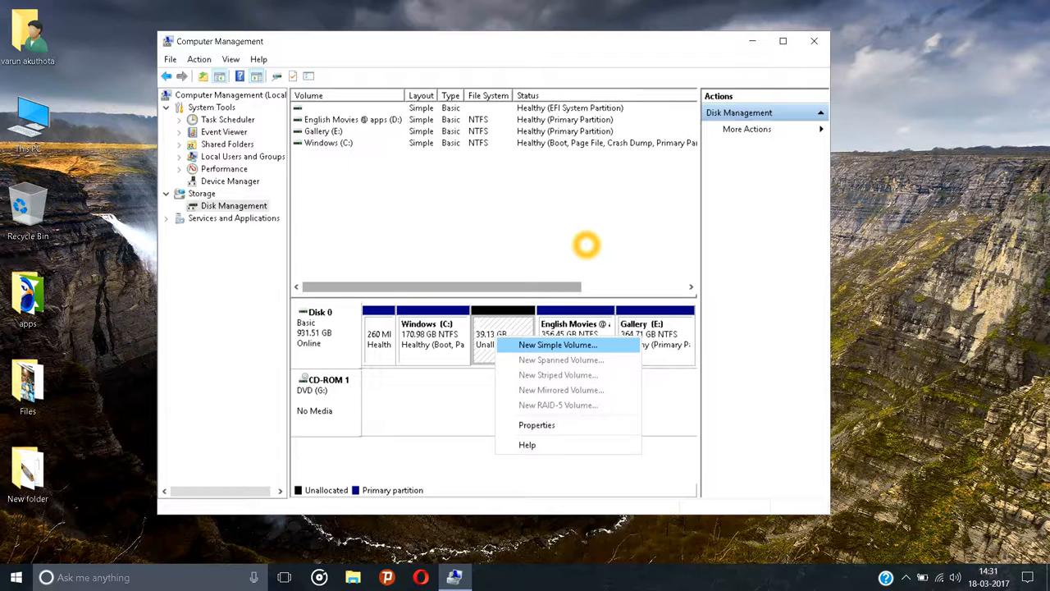
click(558, 345)
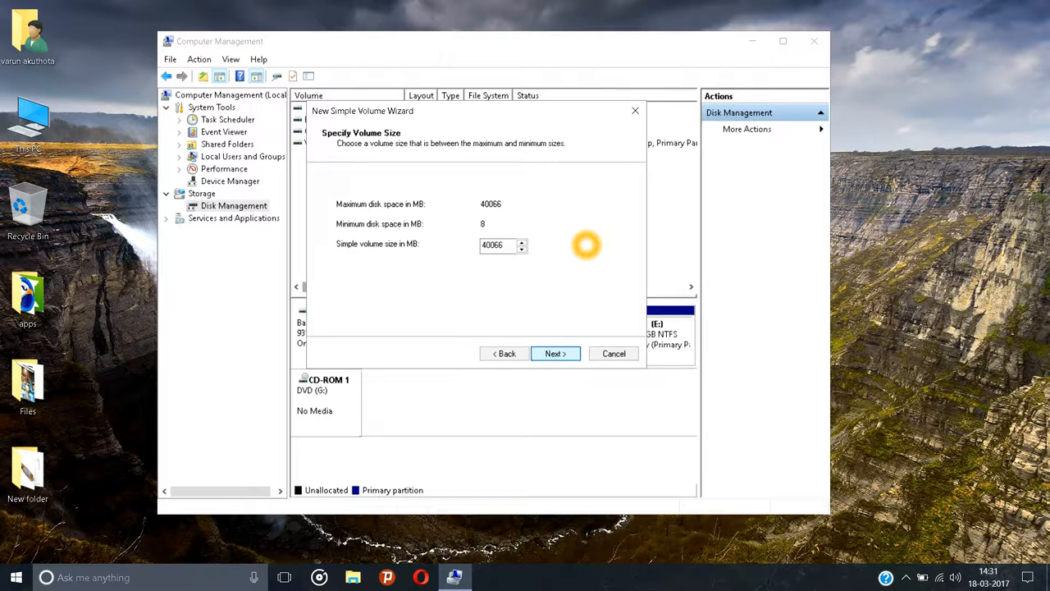
click(555, 353)
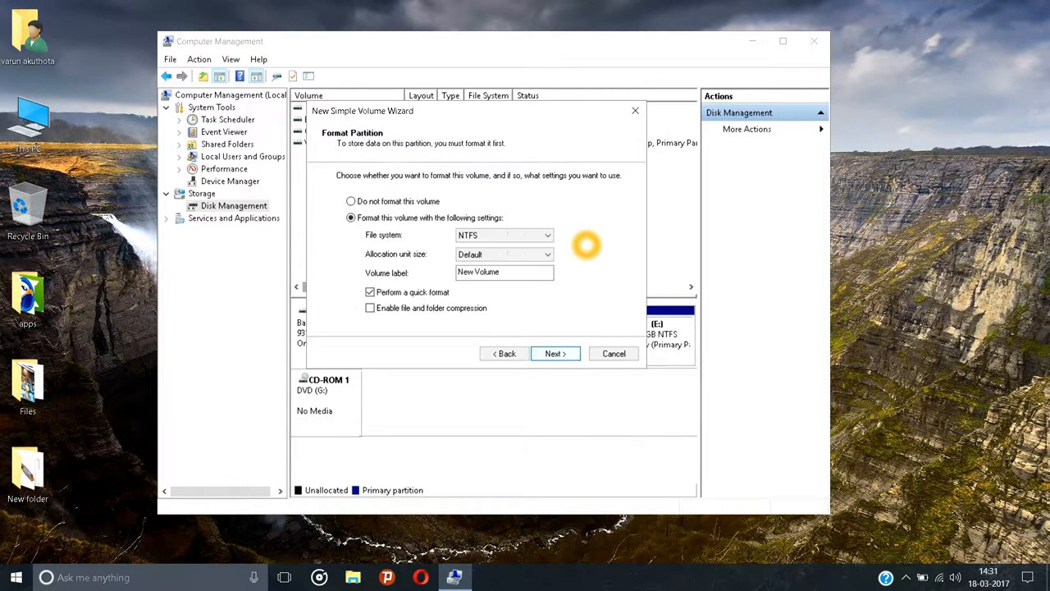
click(555, 353)
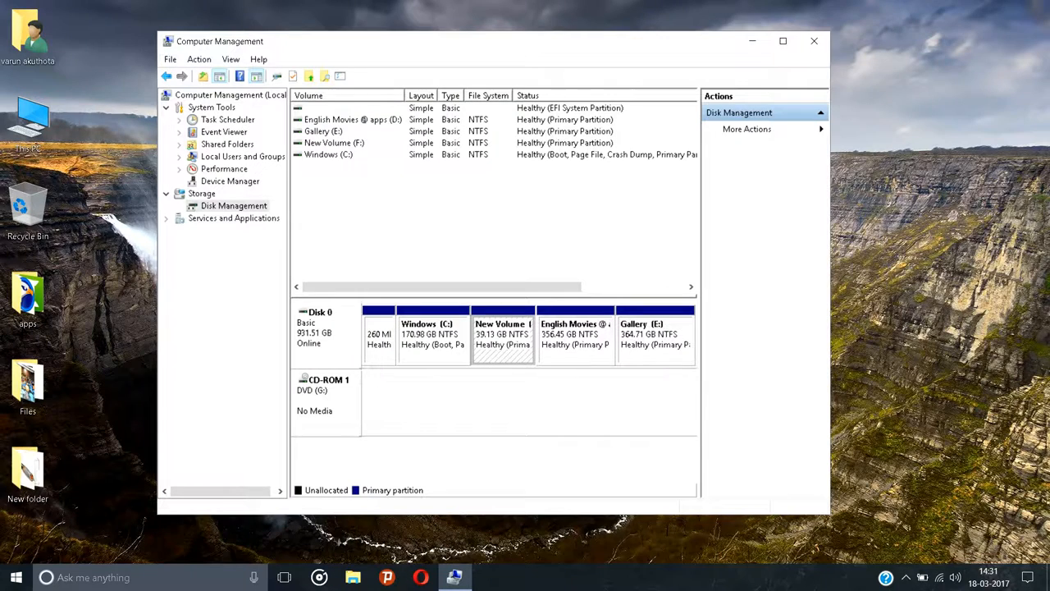
mouse_move(503, 336)
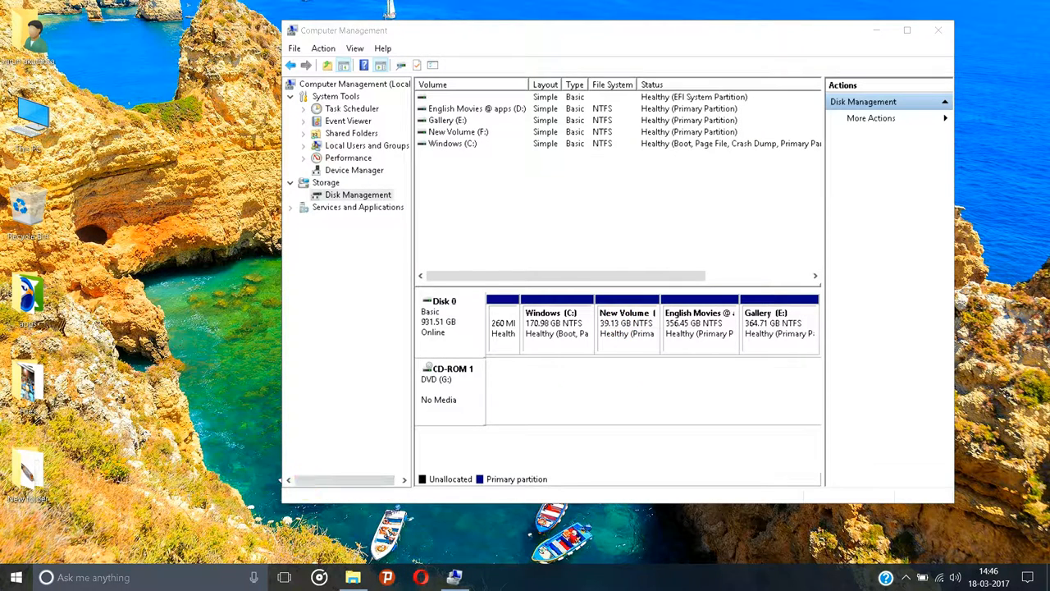
Step: Delete New Volume (F:), confirm erasing its data, then select Windows (C:)
click(627, 332)
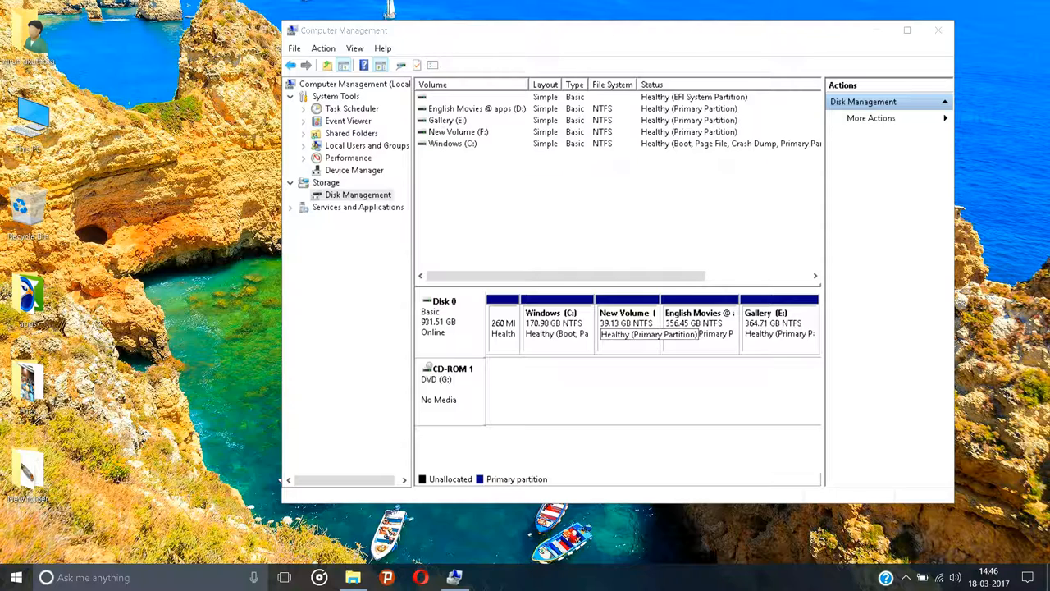
right_click(626, 322)
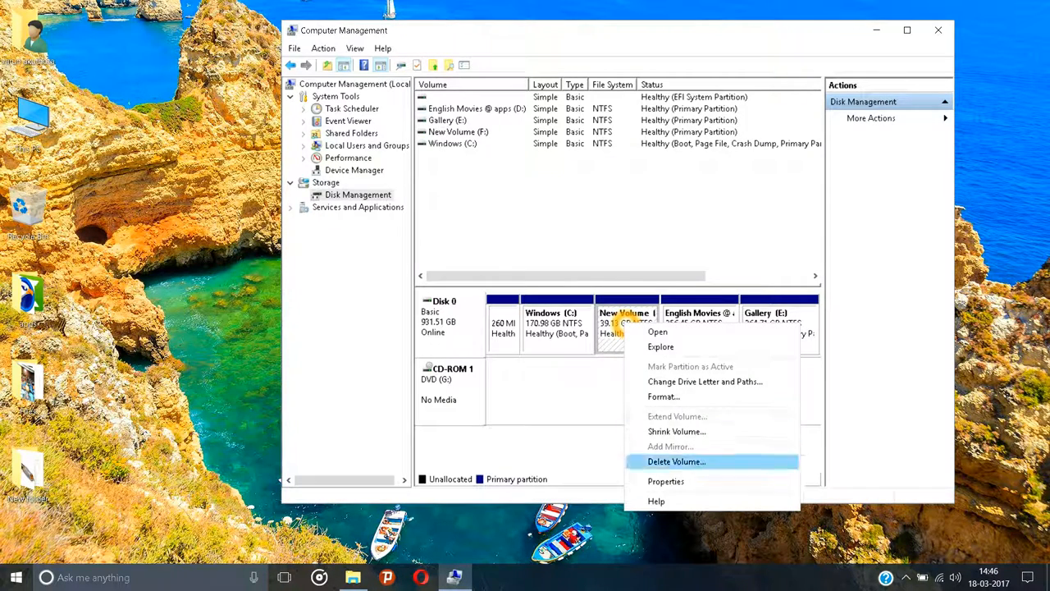
click(676, 460)
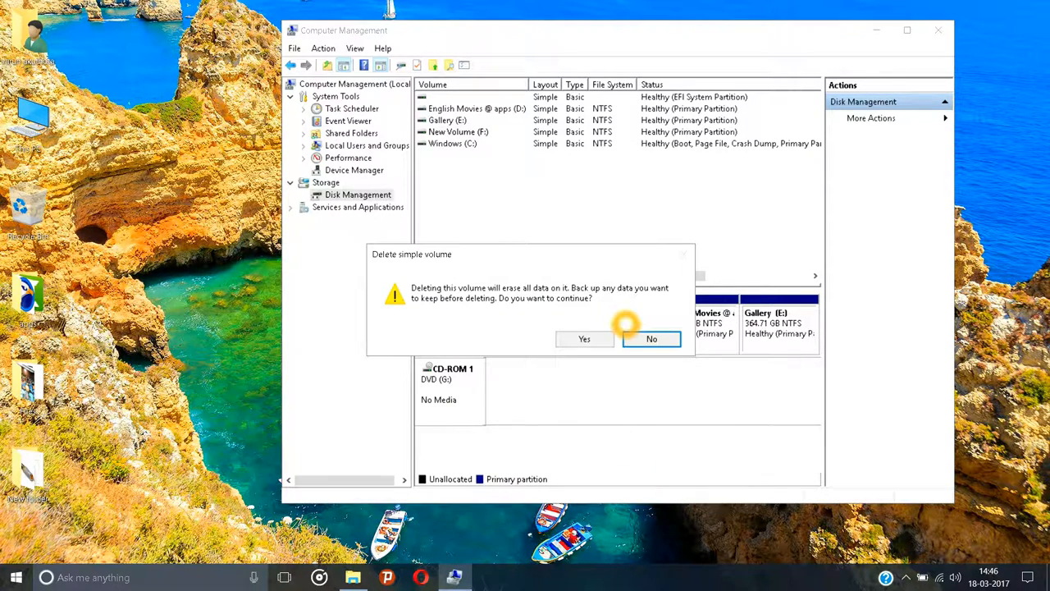
click(651, 339)
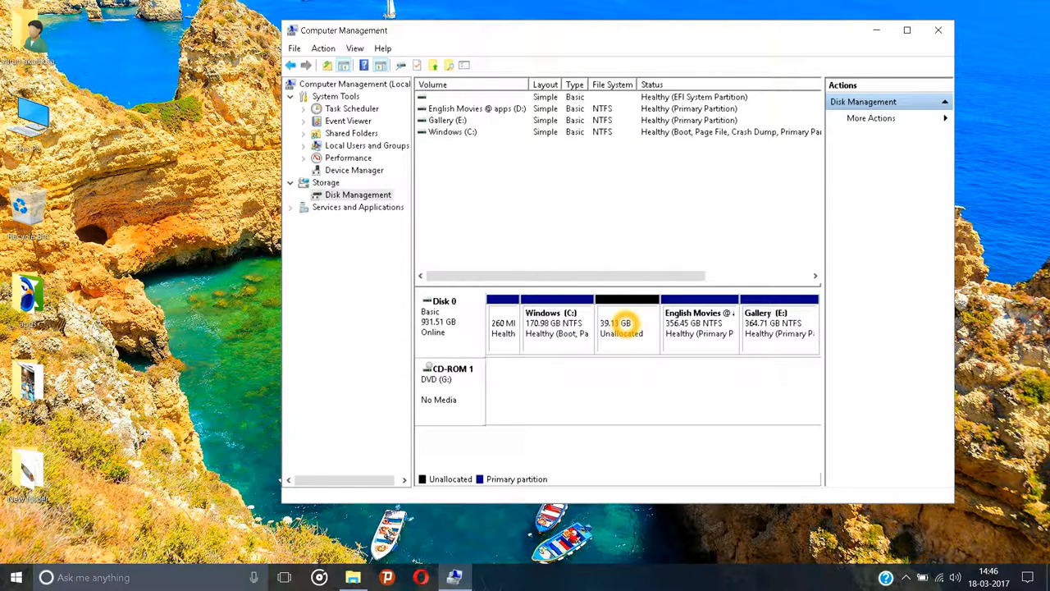
click(557, 322)
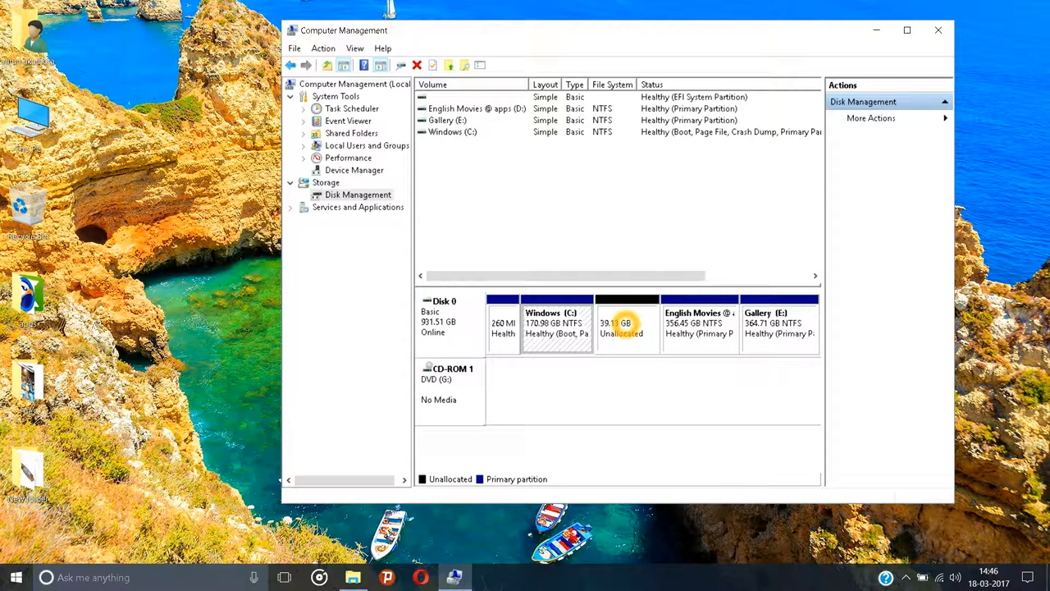
Step: Extend Windows (C:) into all 39.13 GB of unallocated space, reaching 210.10 GB
right_click(556, 320)
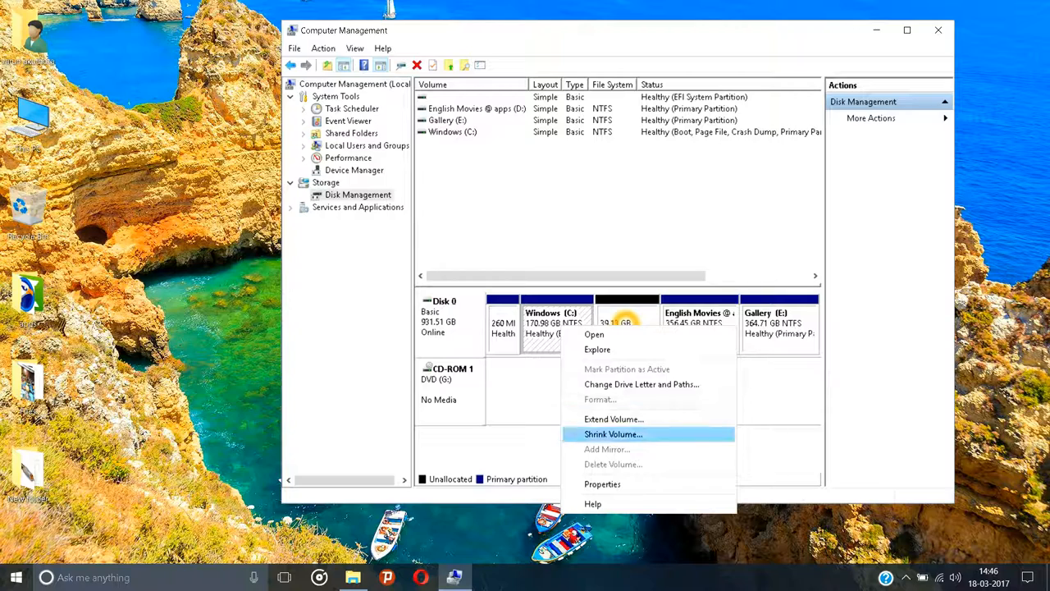
mouse_move(613, 418)
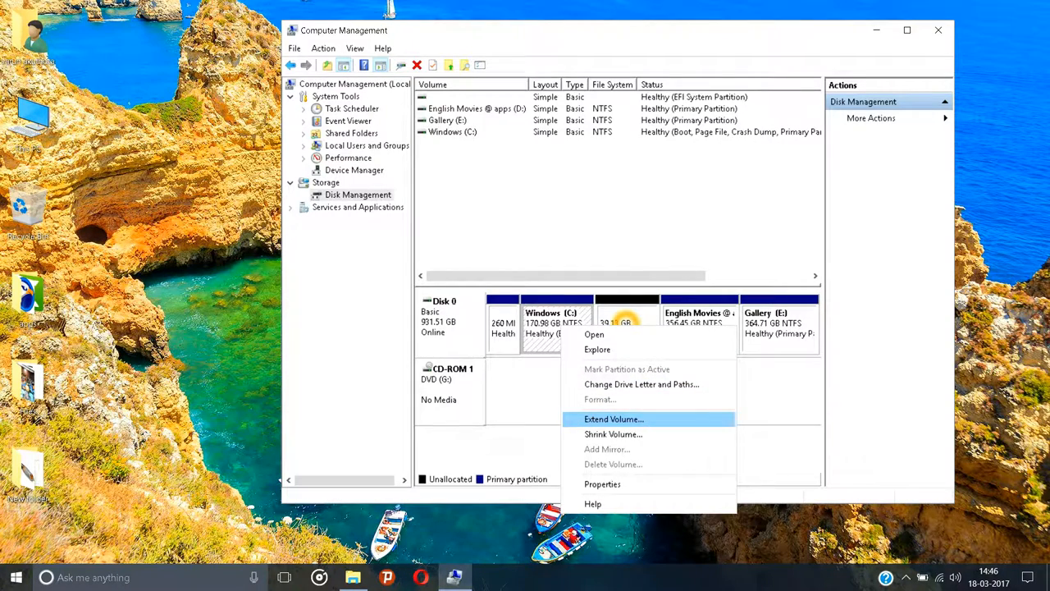
click(614, 418)
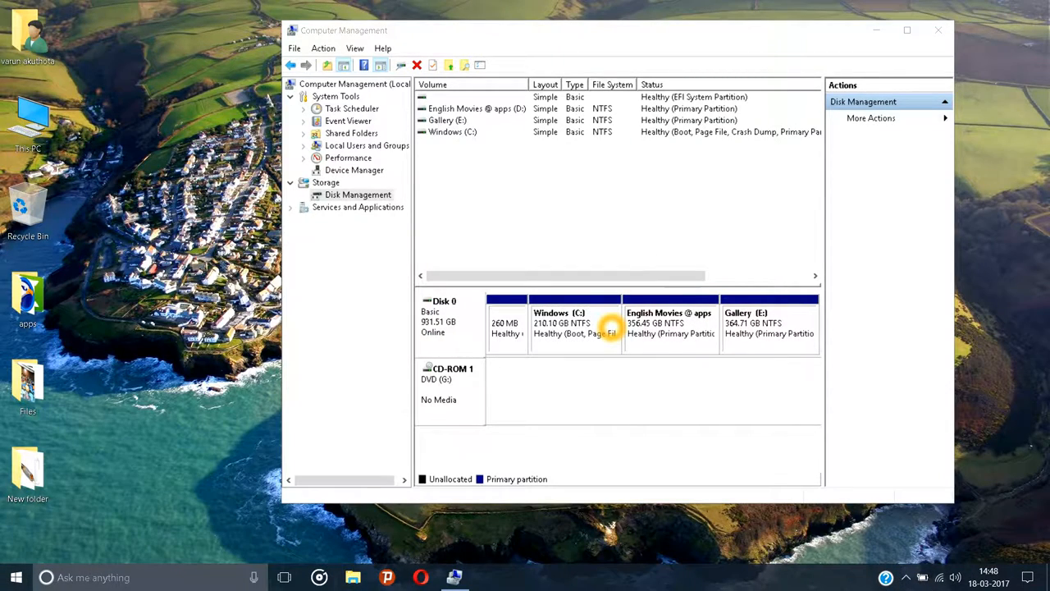
mouse_move(600, 332)
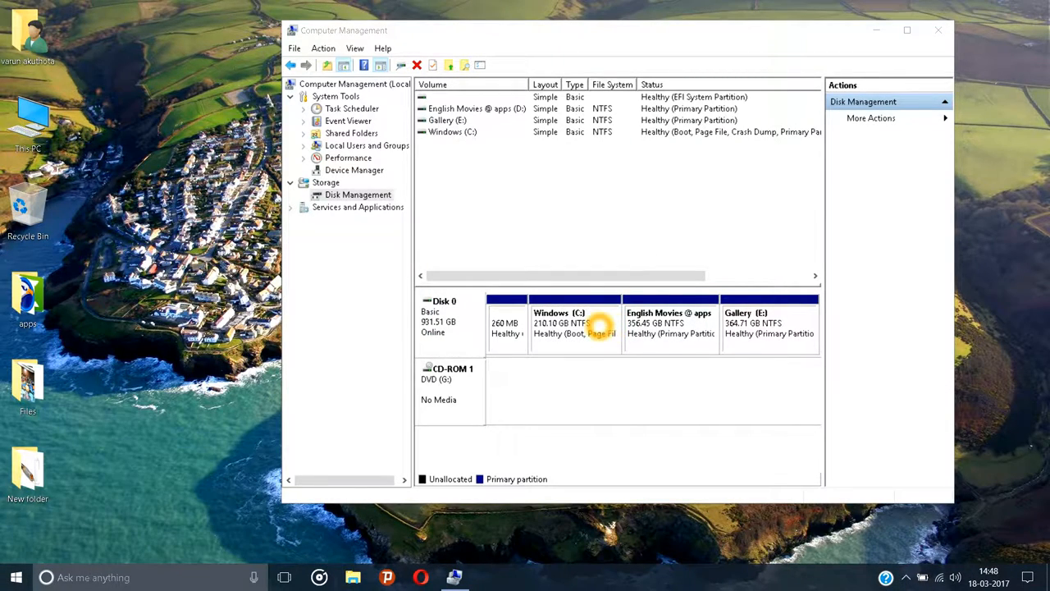